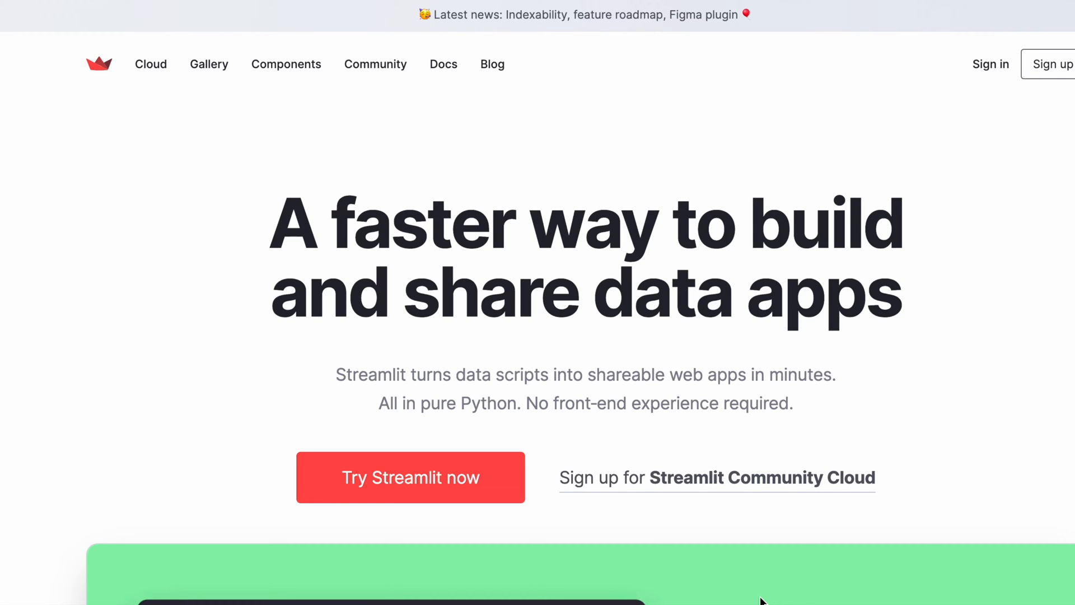
Open Docs from the Streamlit homepage and reach the Main concepts Data flow section
left_click(443, 64)
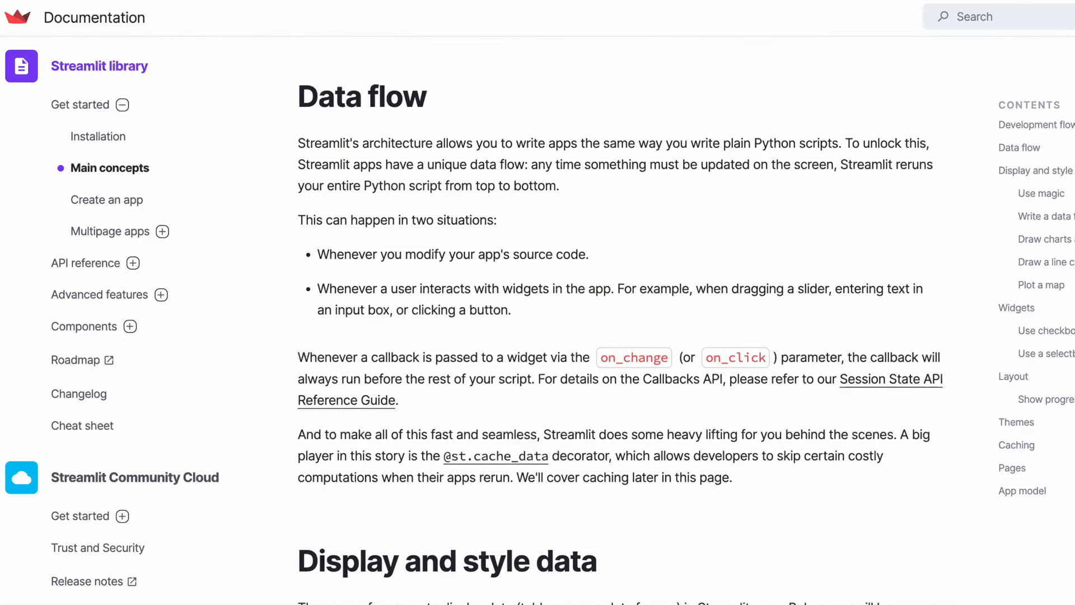
Scroll Main concepts past Display and style data and Widgets to Layout
scroll("down", 3)
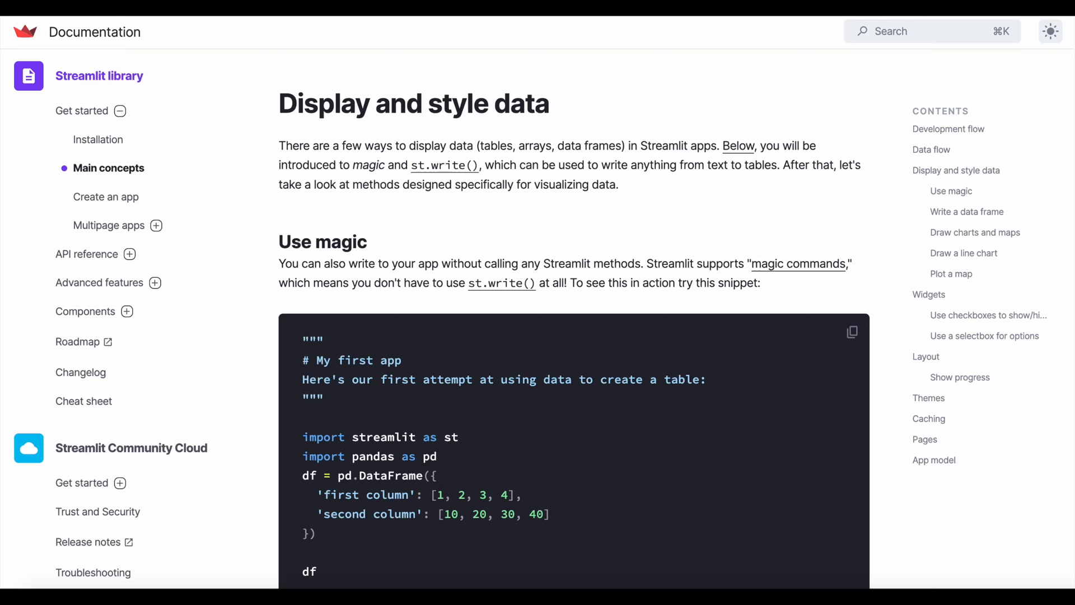
scroll("down", 3)
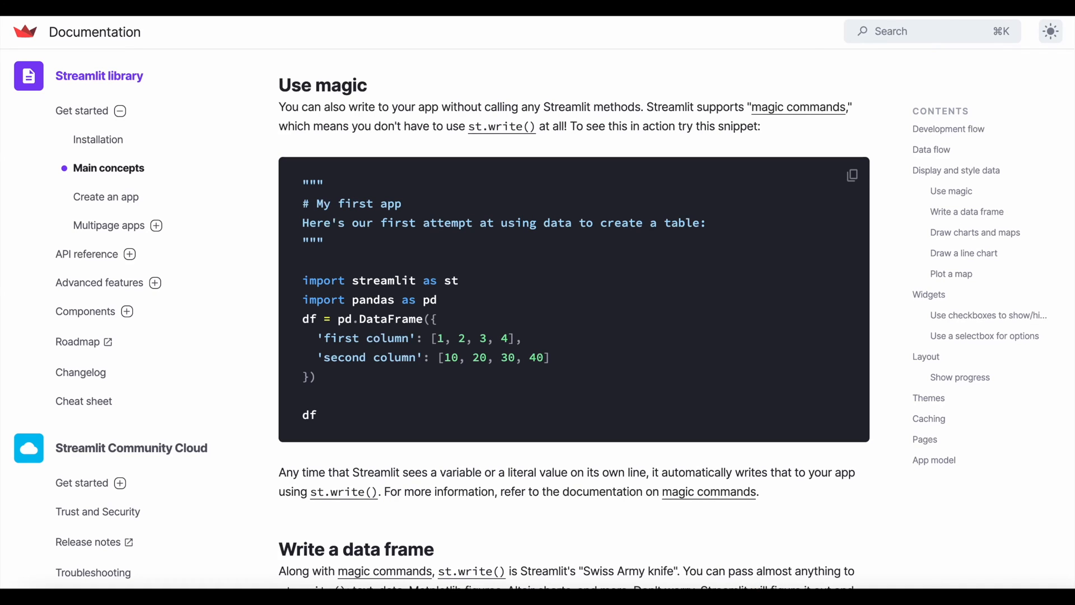
scroll("down", 3)
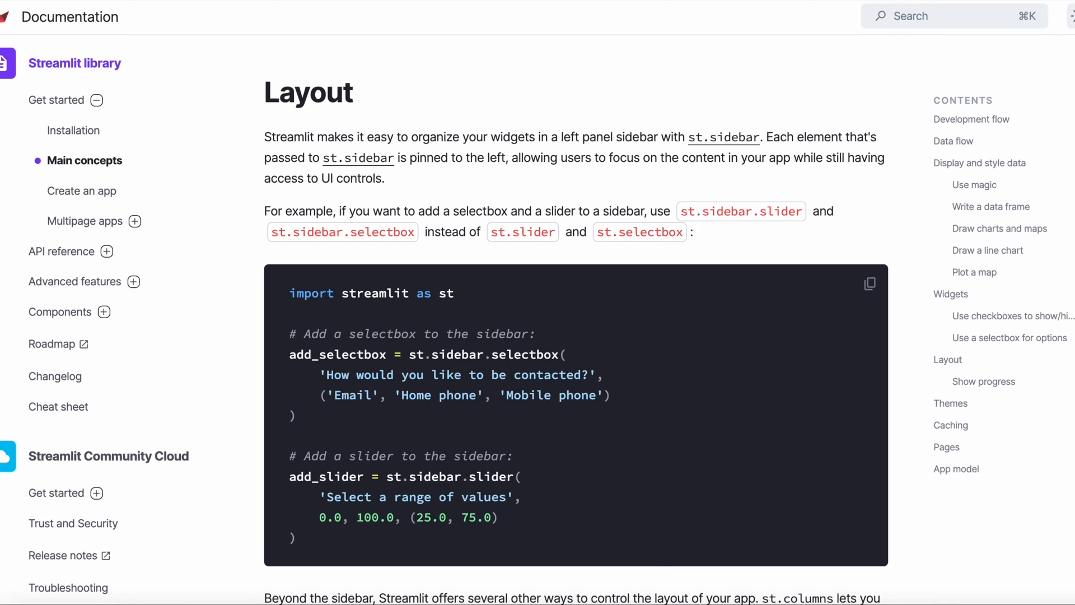
Jump to Themes, view the light/dark settings demo, then reach Caching
left_click(951, 403)
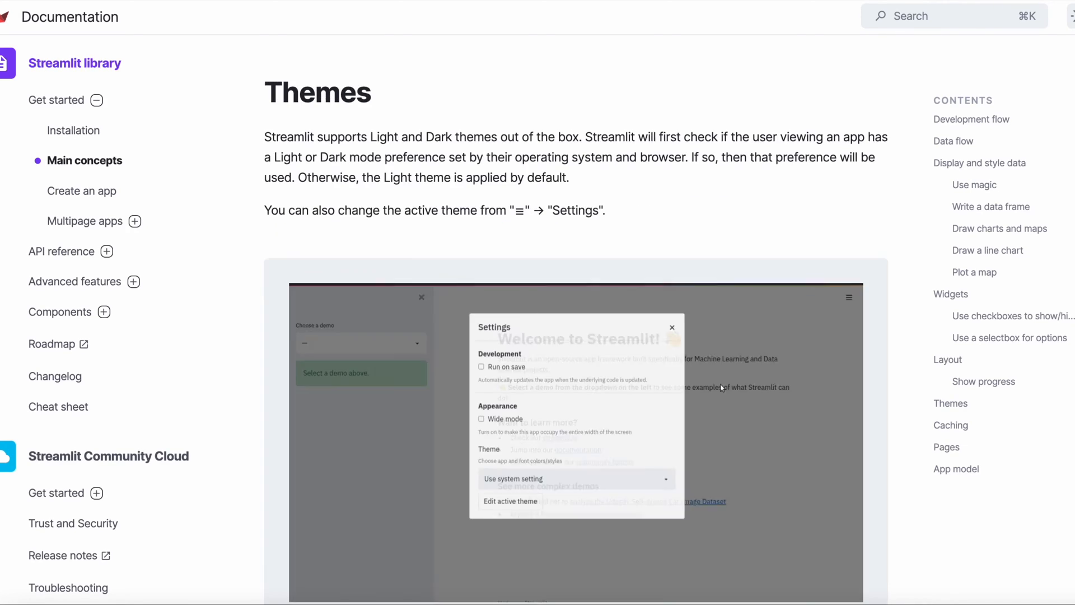
left_click(575, 478)
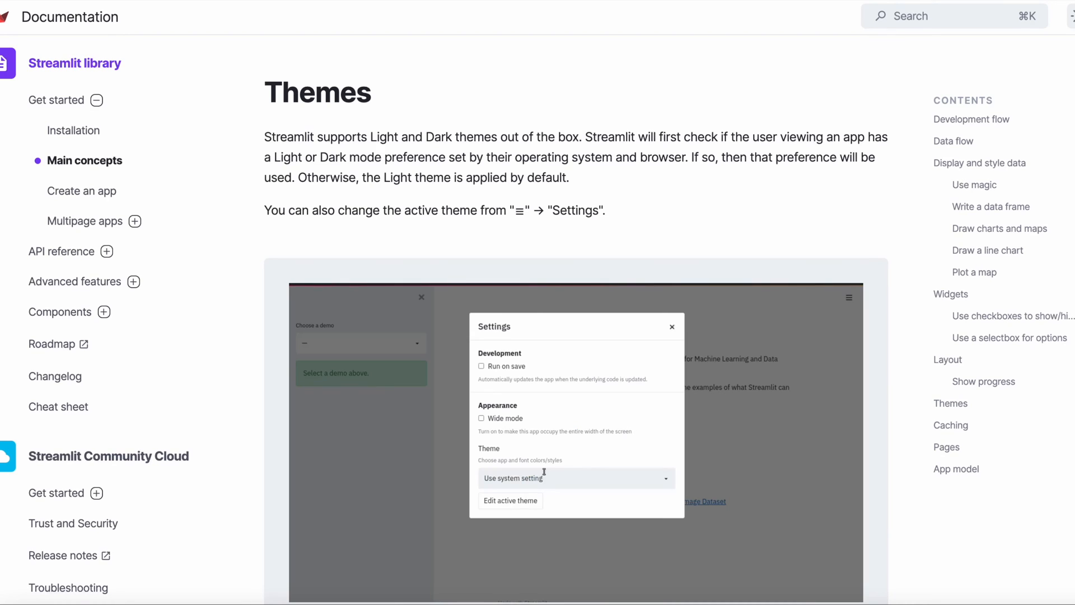
left_click(574, 478)
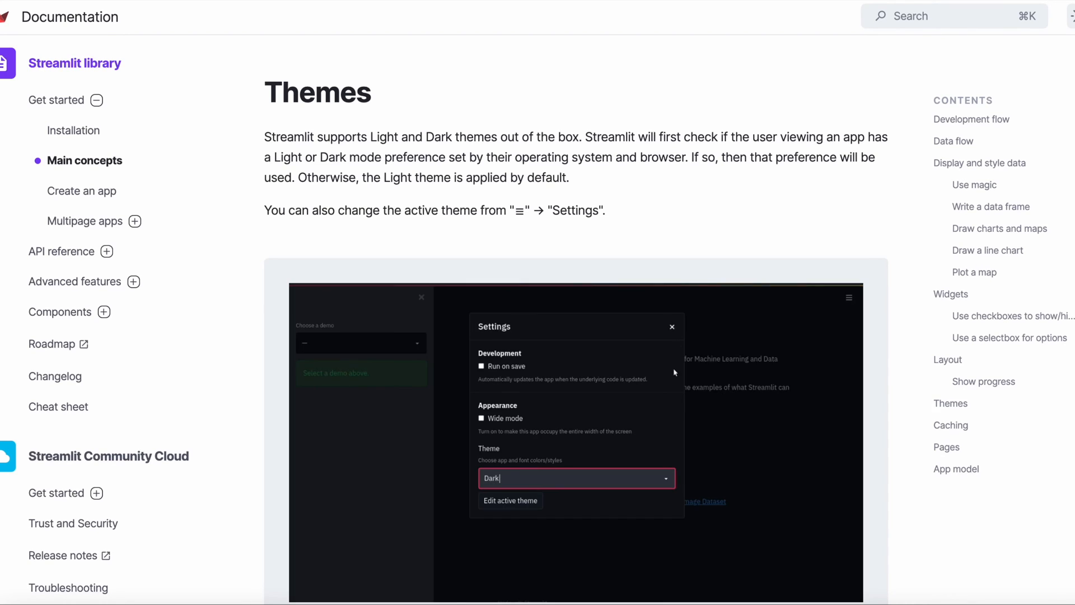
left_click(672, 326)
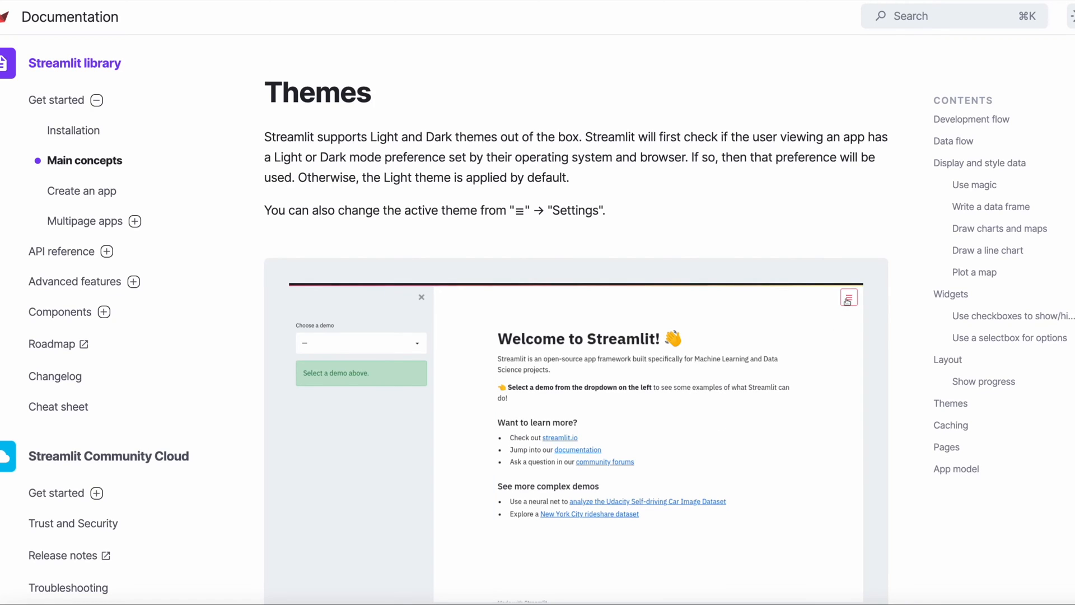
left_click(849, 297)
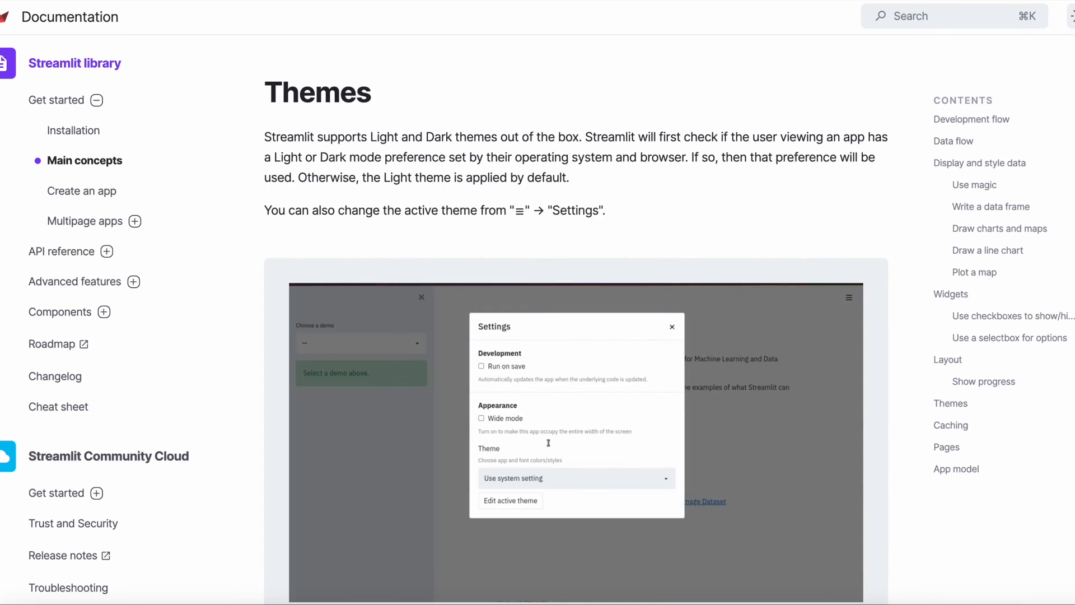
left_click(951, 425)
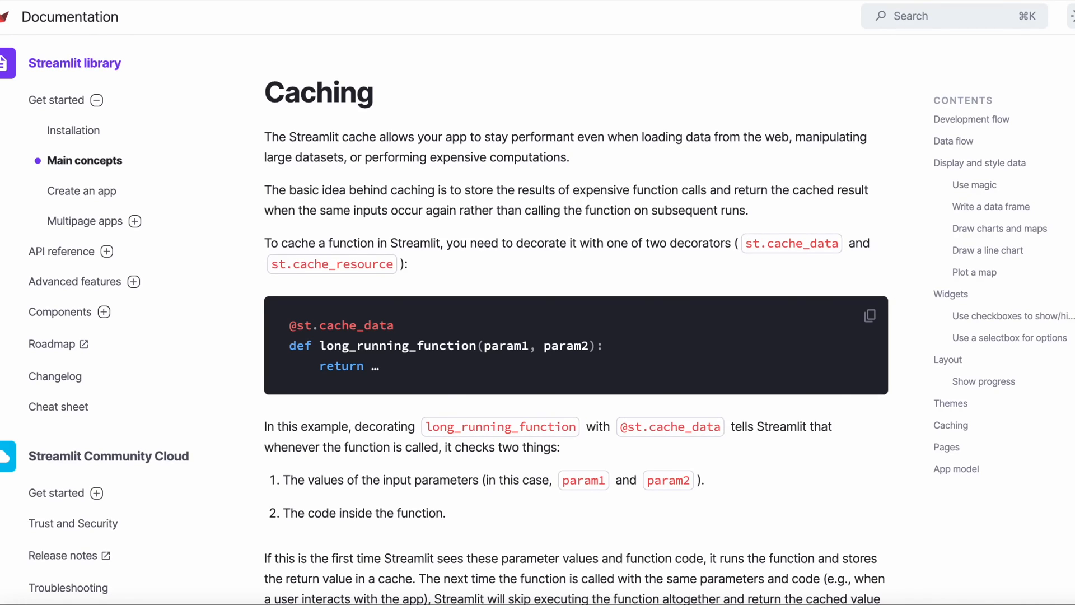
Review the Pages and App model sections, then open the Components gallery
left_click(947, 447)
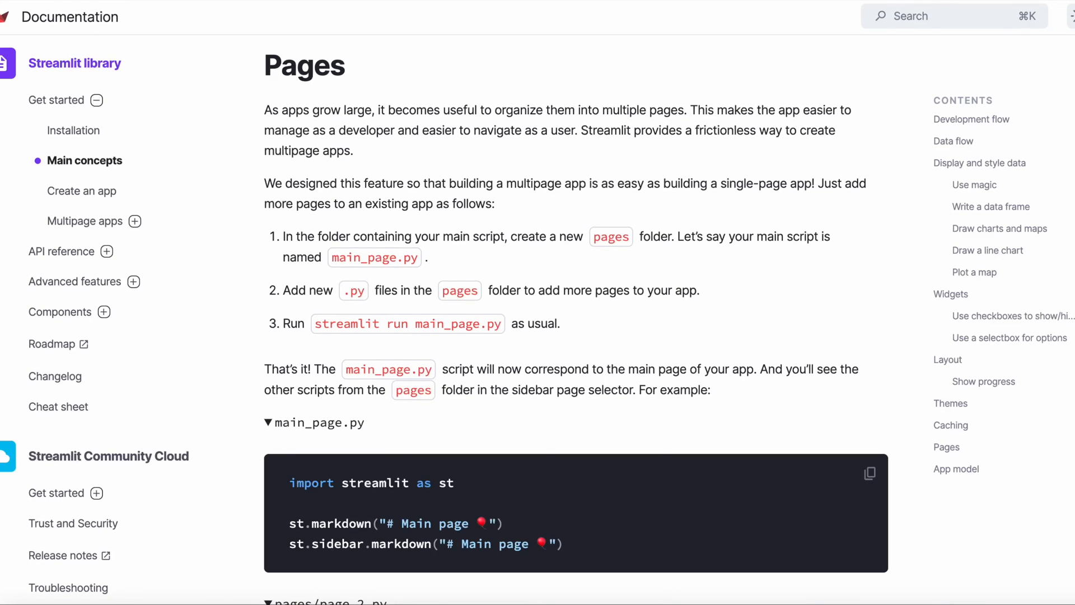
left_click(955, 469)
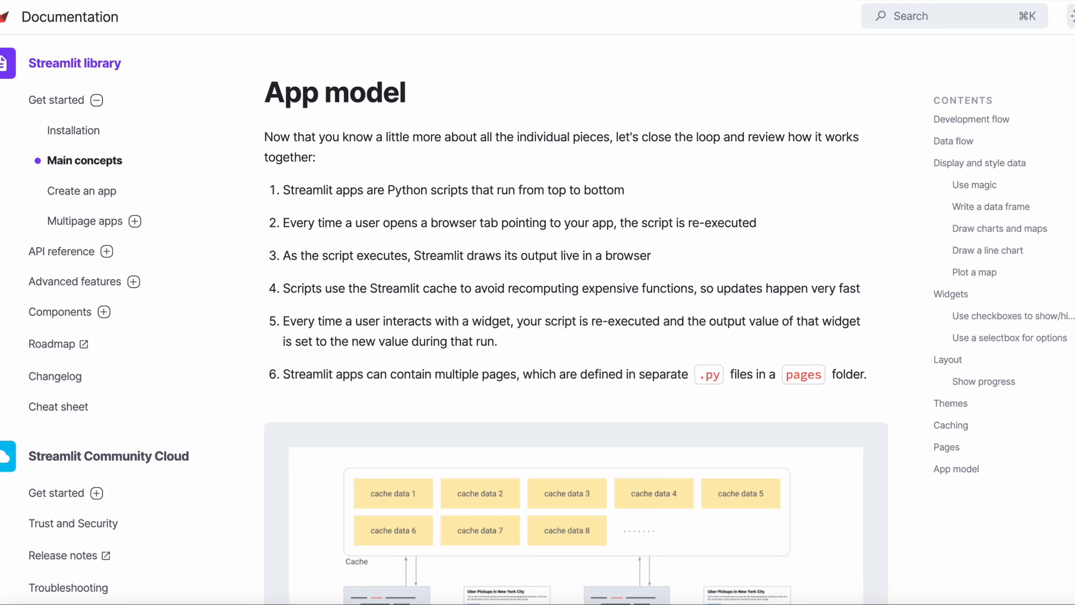
left_click(60, 312)
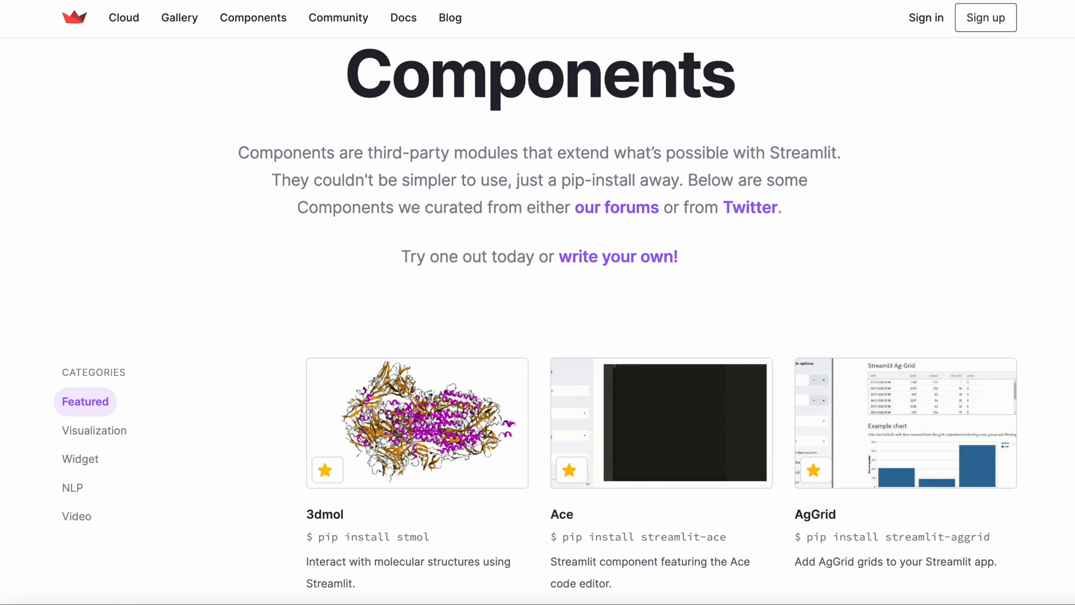
Open the Installation guide showing prerequisites and virtual environment setup
left_click(403, 18)
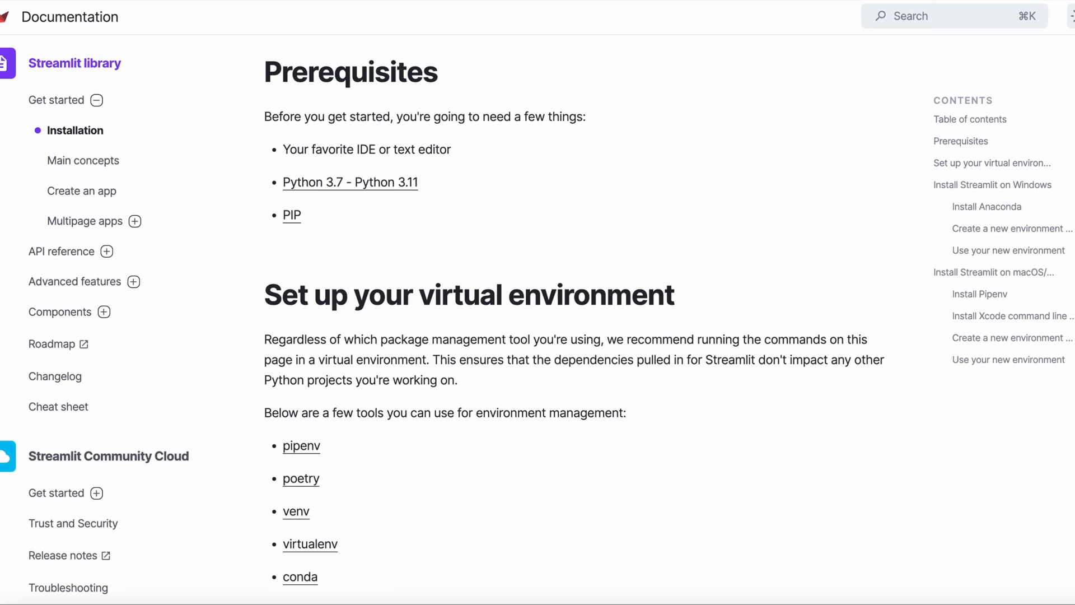
Open the Create an app tutorial at its Fetch some data step
left_click(81, 191)
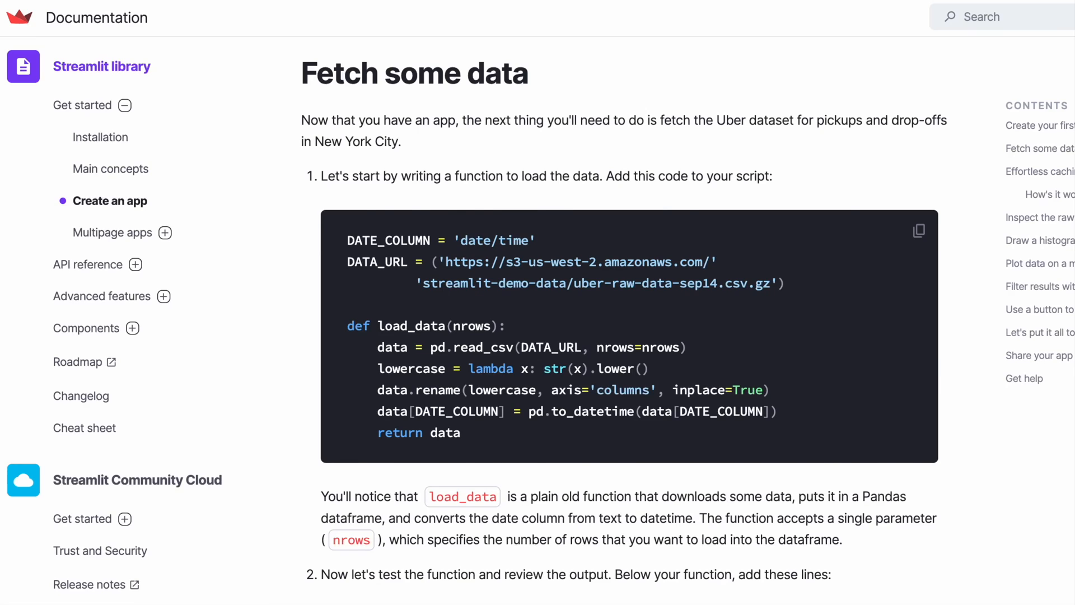
Read the tutorial through Plot data on a map, then open Multipage apps
scroll("down", 3)
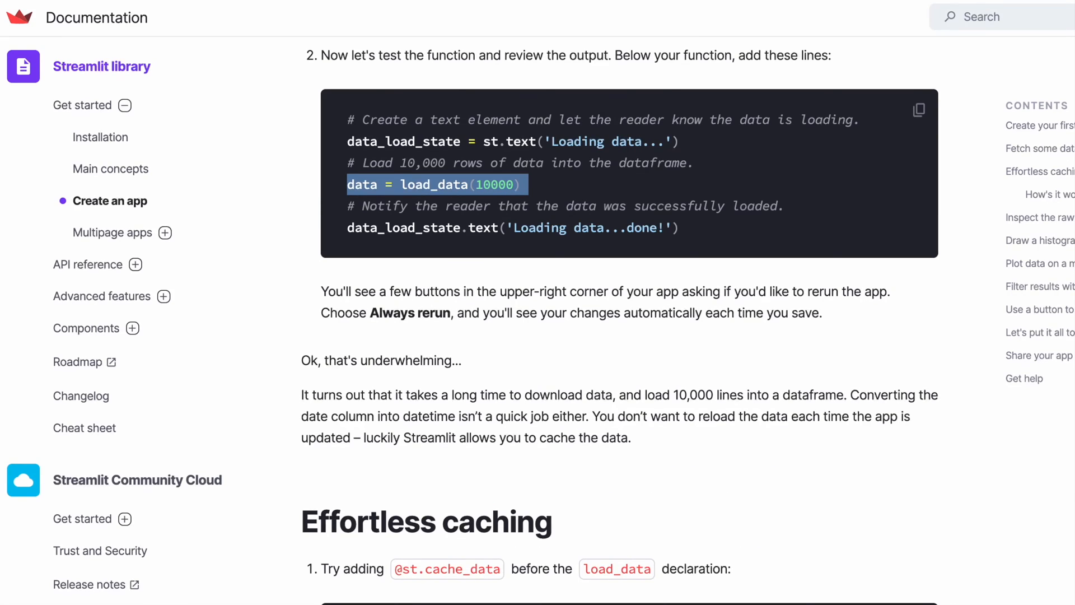
scroll("down", 3)
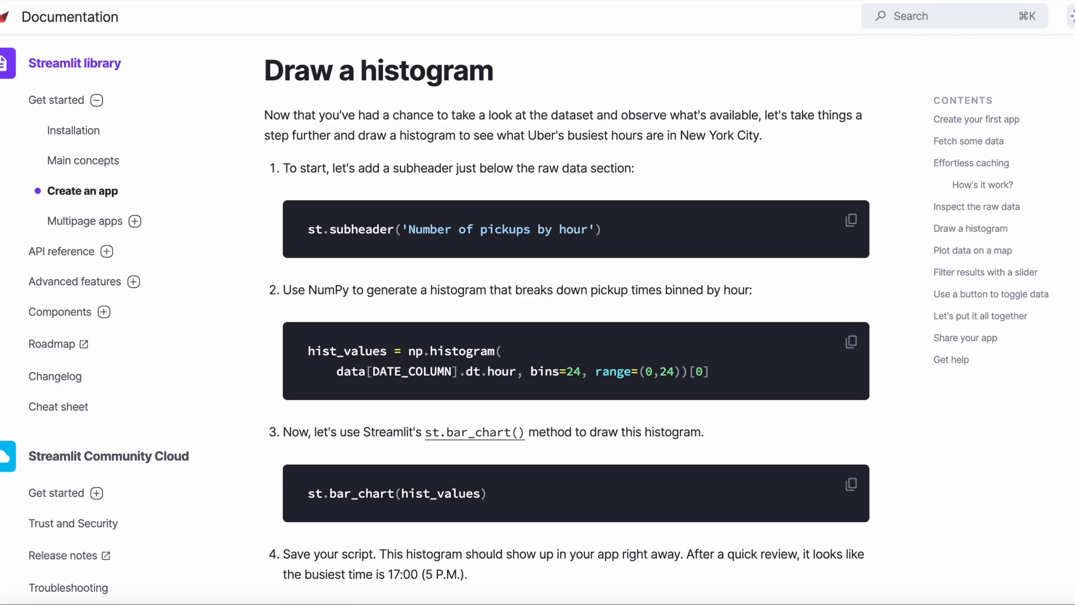
left_click(972, 250)
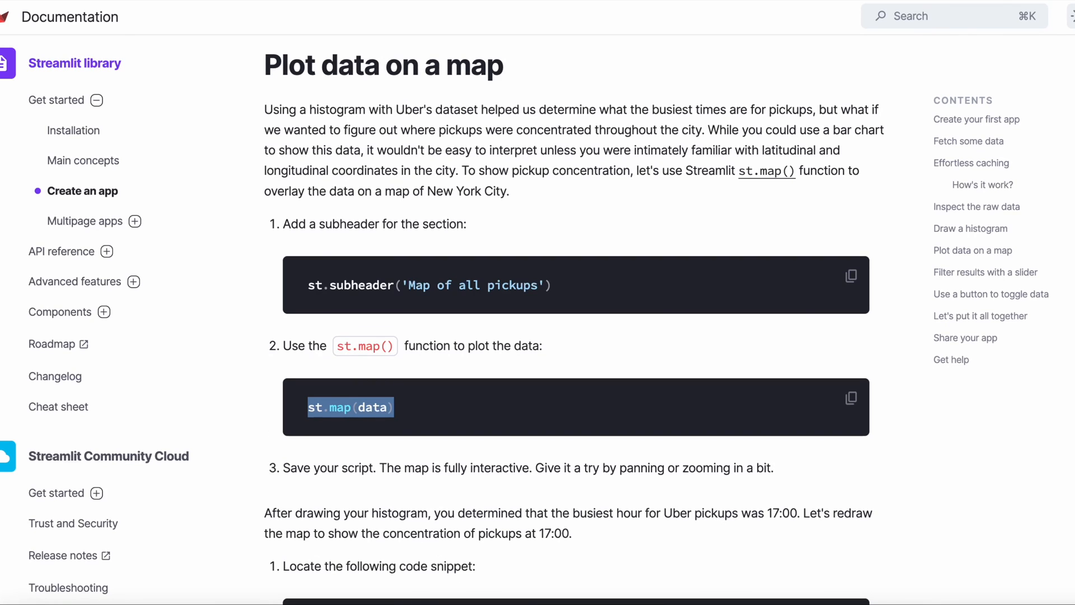
scroll("down", 3)
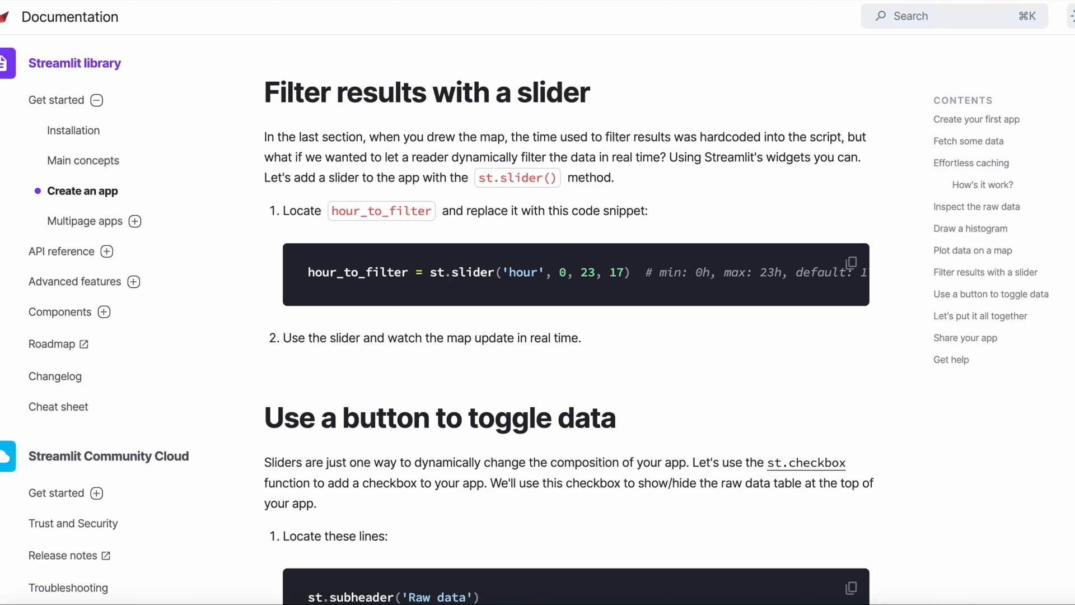
scroll("down", 3)
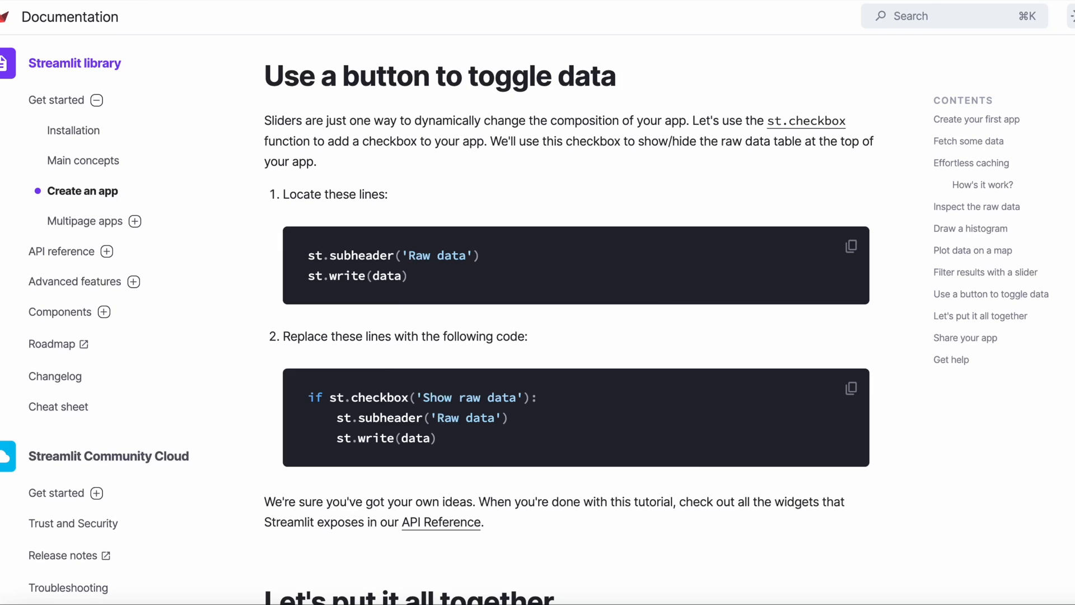
left_click(85, 220)
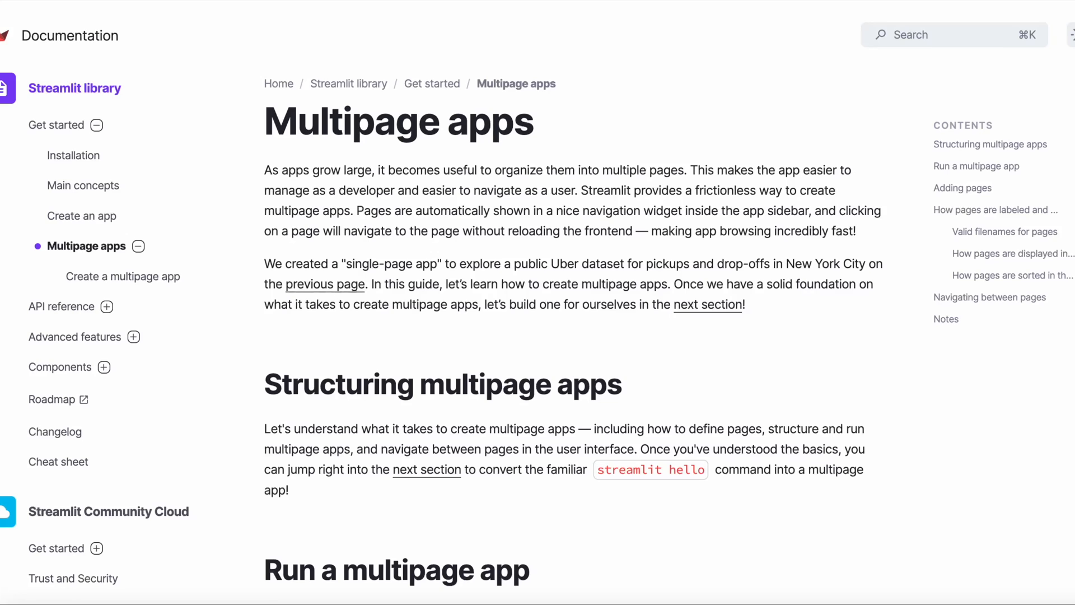
scroll("down", 3)
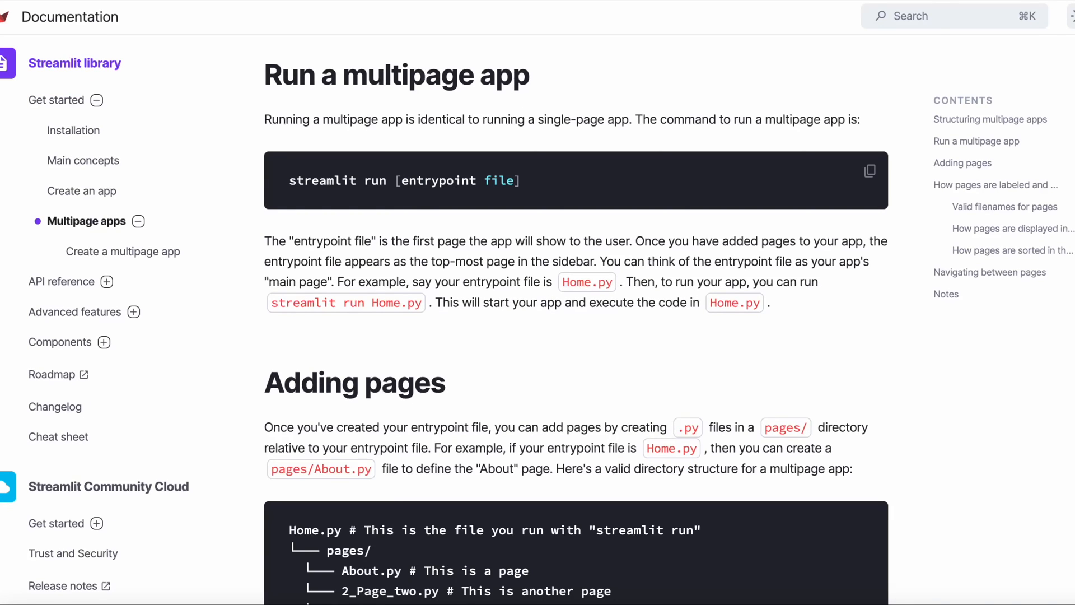